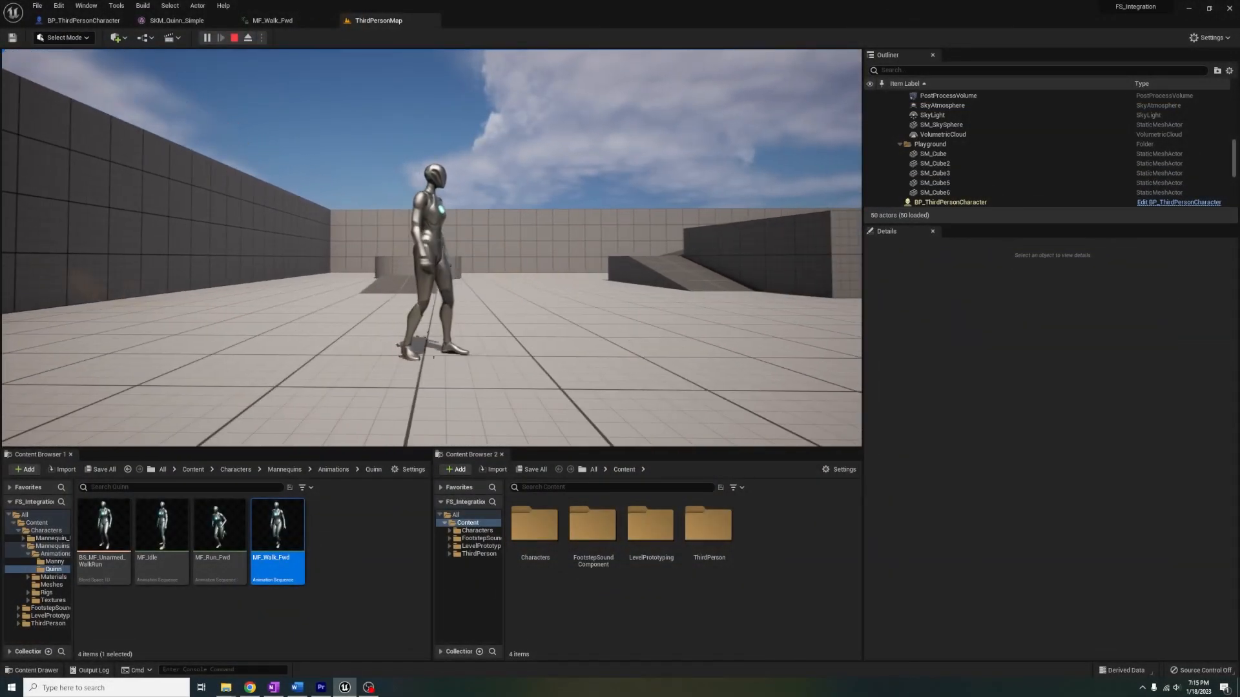
Stop the play session and browse to the ThirdPerson > Blueprints folder.
click(933, 153)
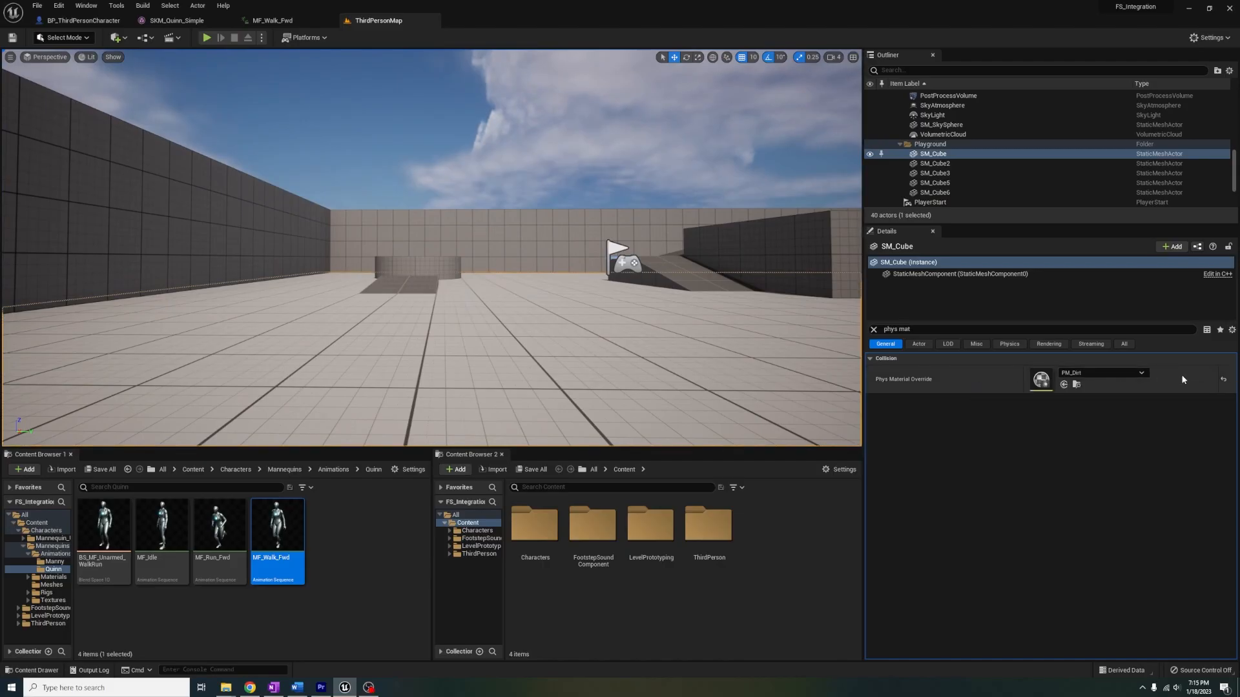
click(206, 38)
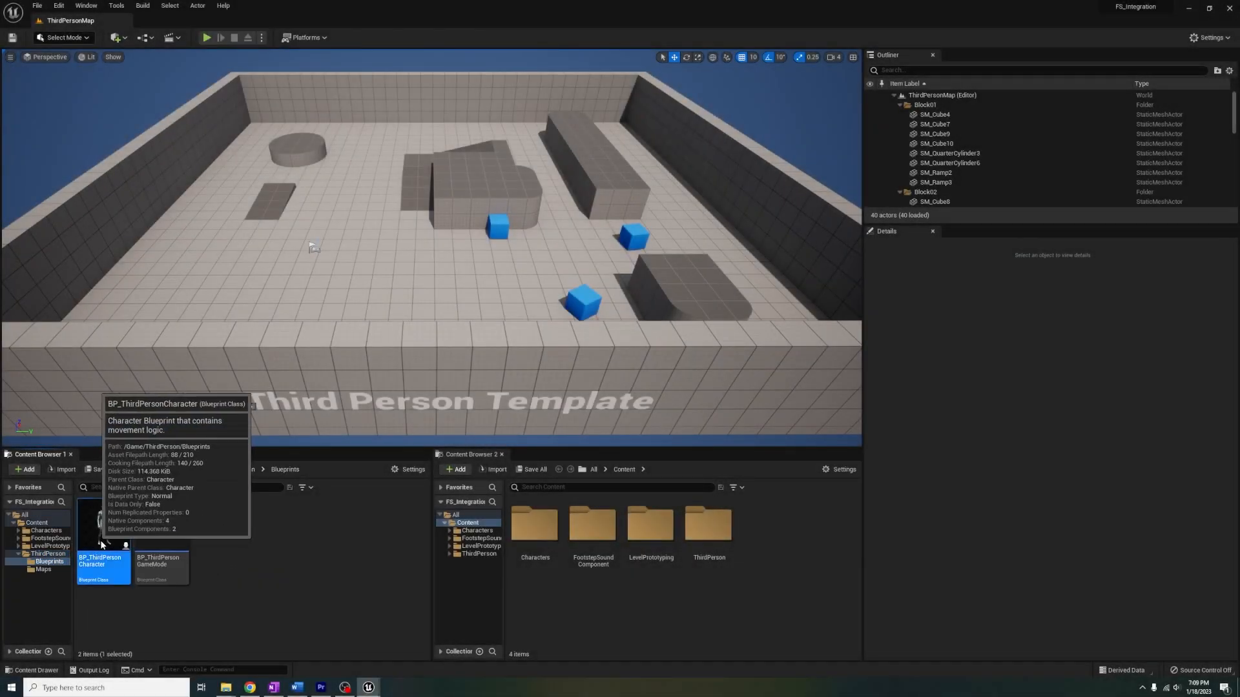
Open BP_ThirdPersonCharacter and inspect C_FS_Component's footstep_r and footstep_l socket settings.
double_click(102, 526)
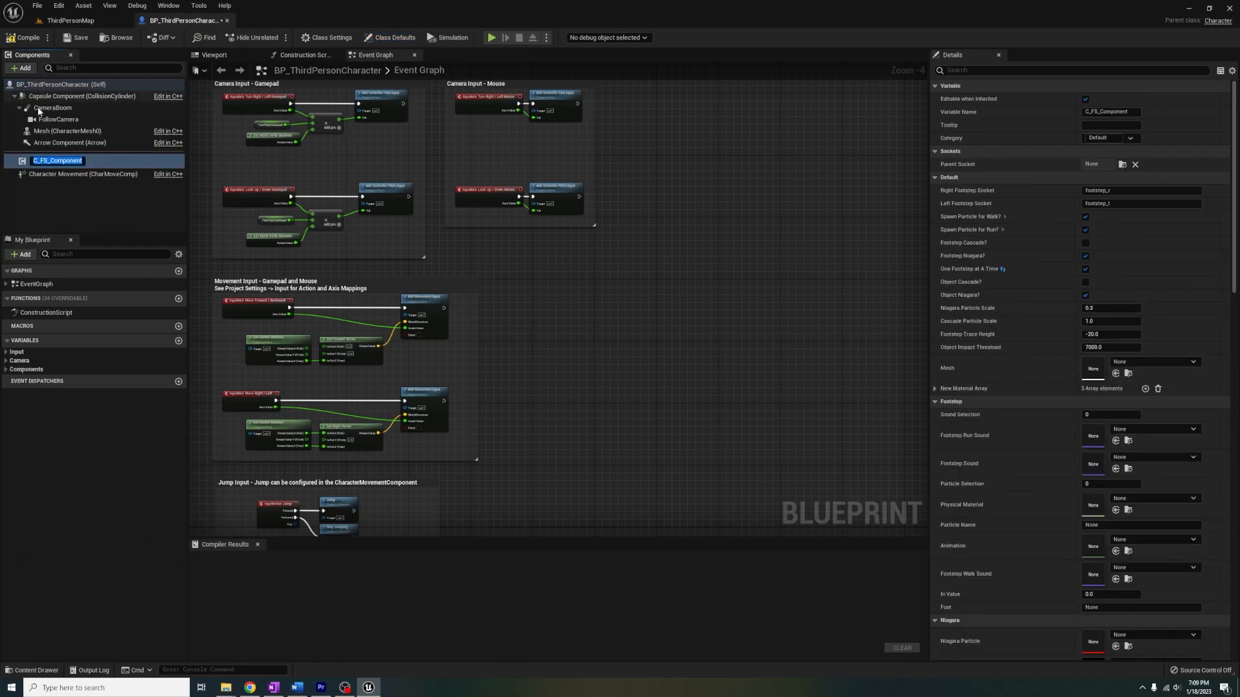
click(66, 131)
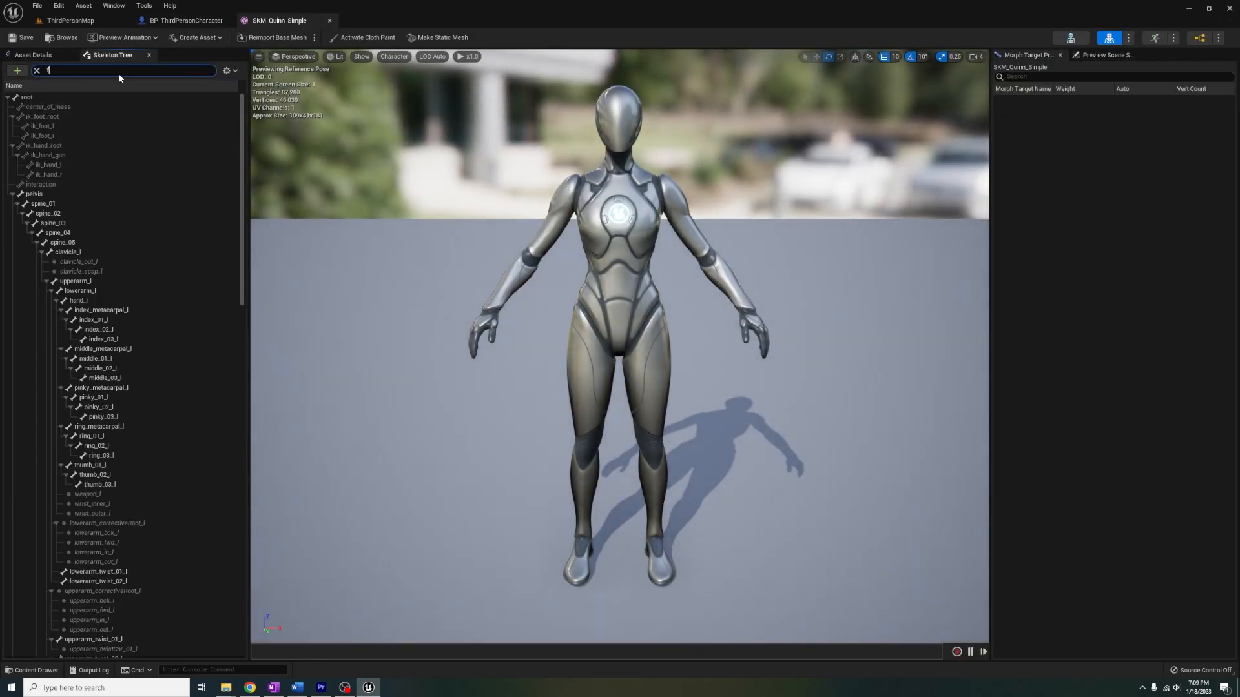
In Quinn's Skeleton Tree, add footstep_l and footstep_r sockets to foot_l and foot_r.
right_click(48, 165)
text(footste)
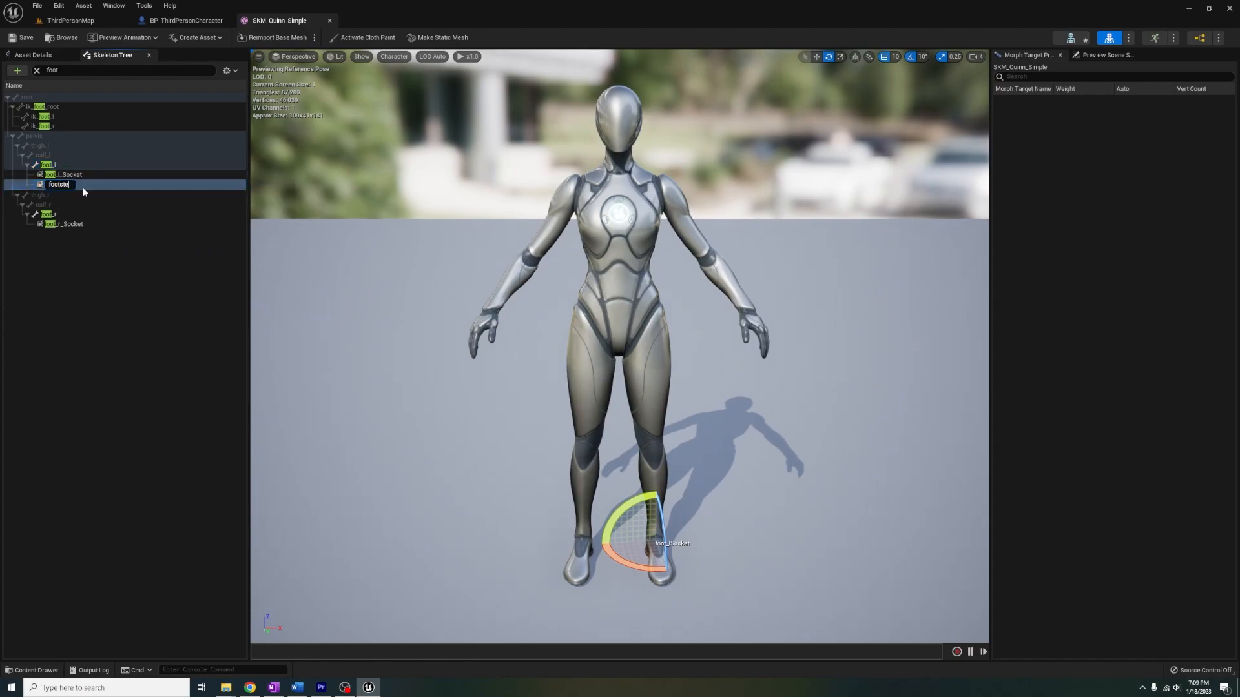
right_click(47, 214)
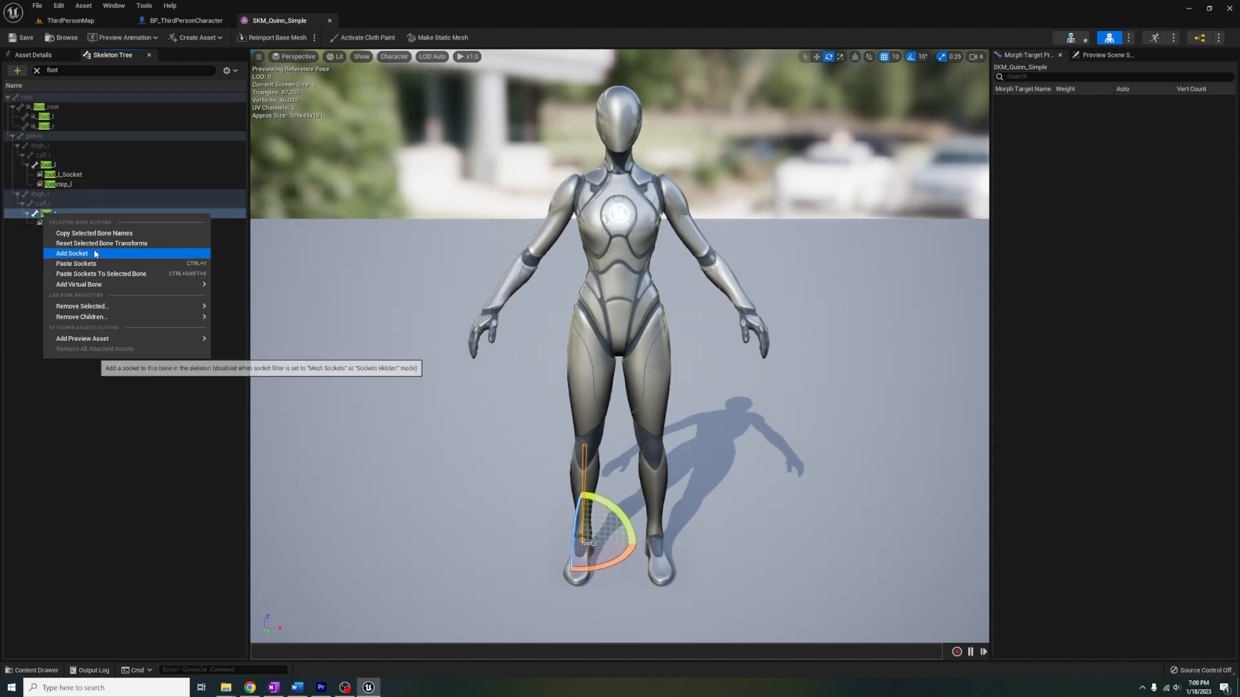
click(71, 254)
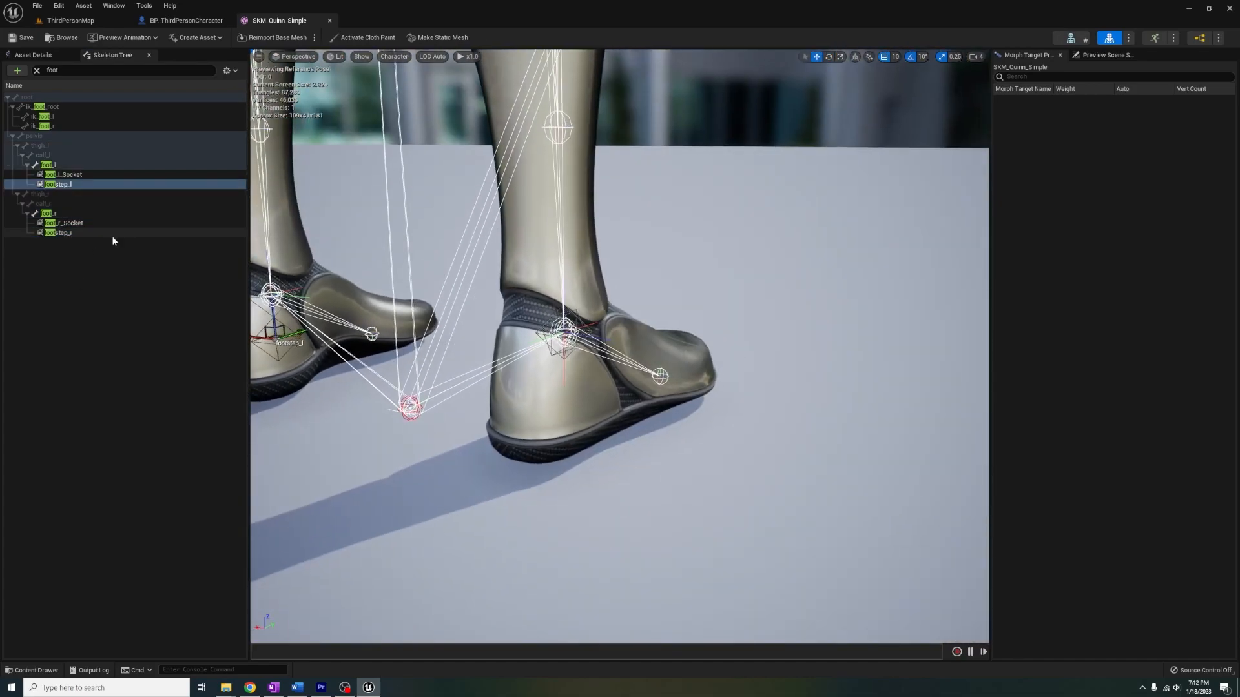
click(57, 232)
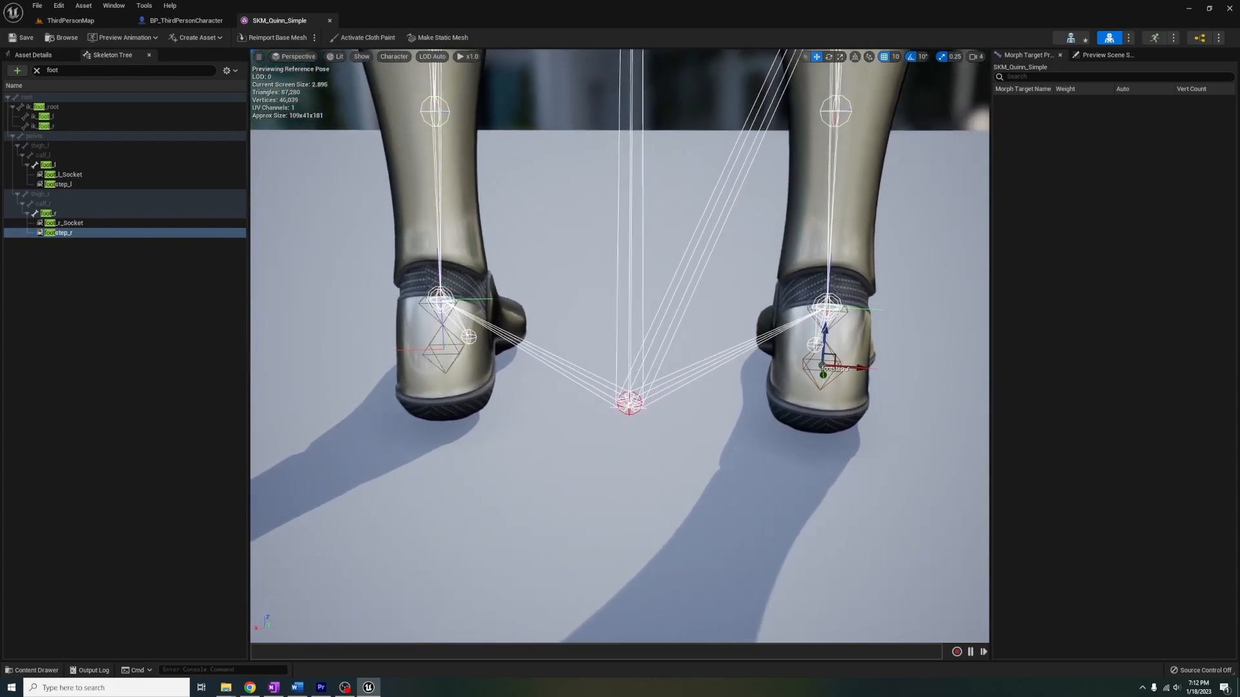
click(71, 20)
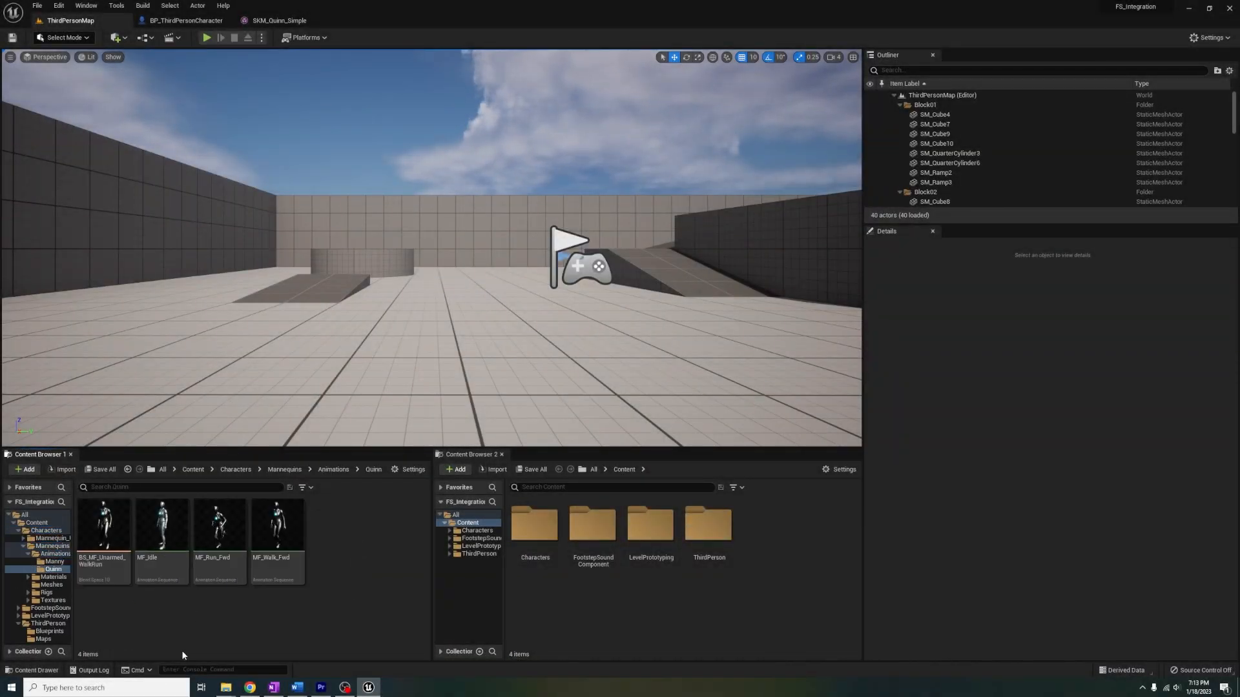
Inspect MF_Run_Fwd's footstep notifies, then reselect SM_Cube back in ThirdPersonMap.
double_click(219, 525)
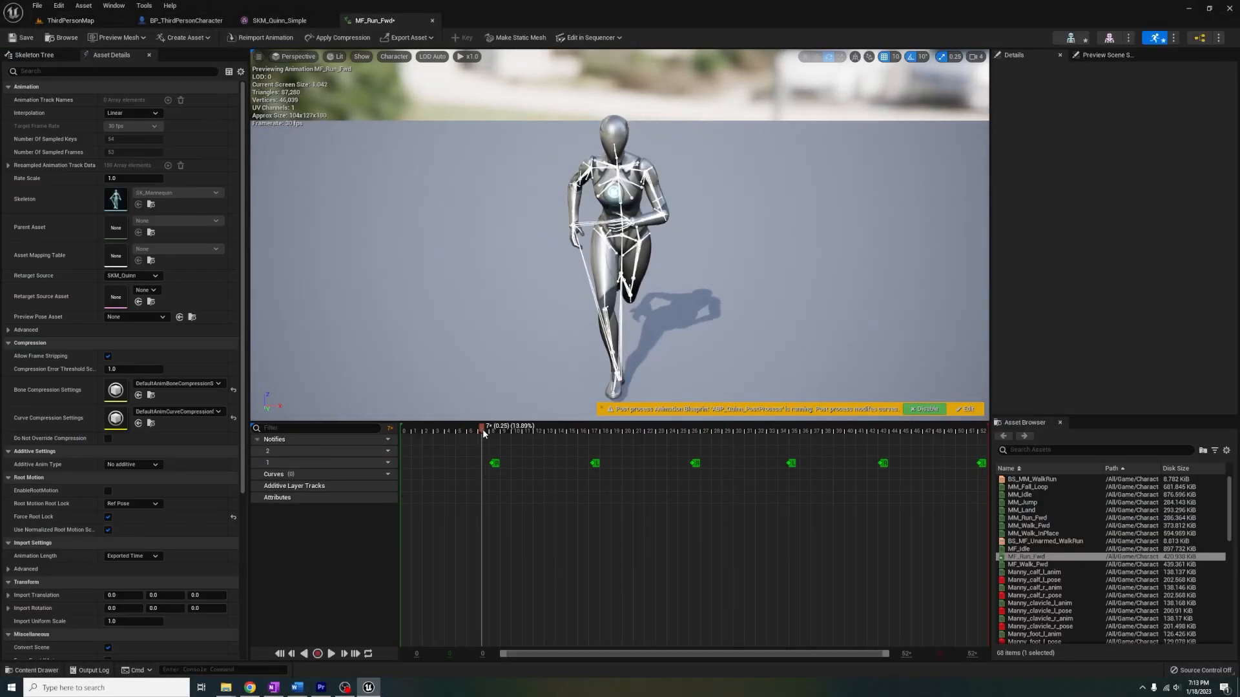
click(494, 452)
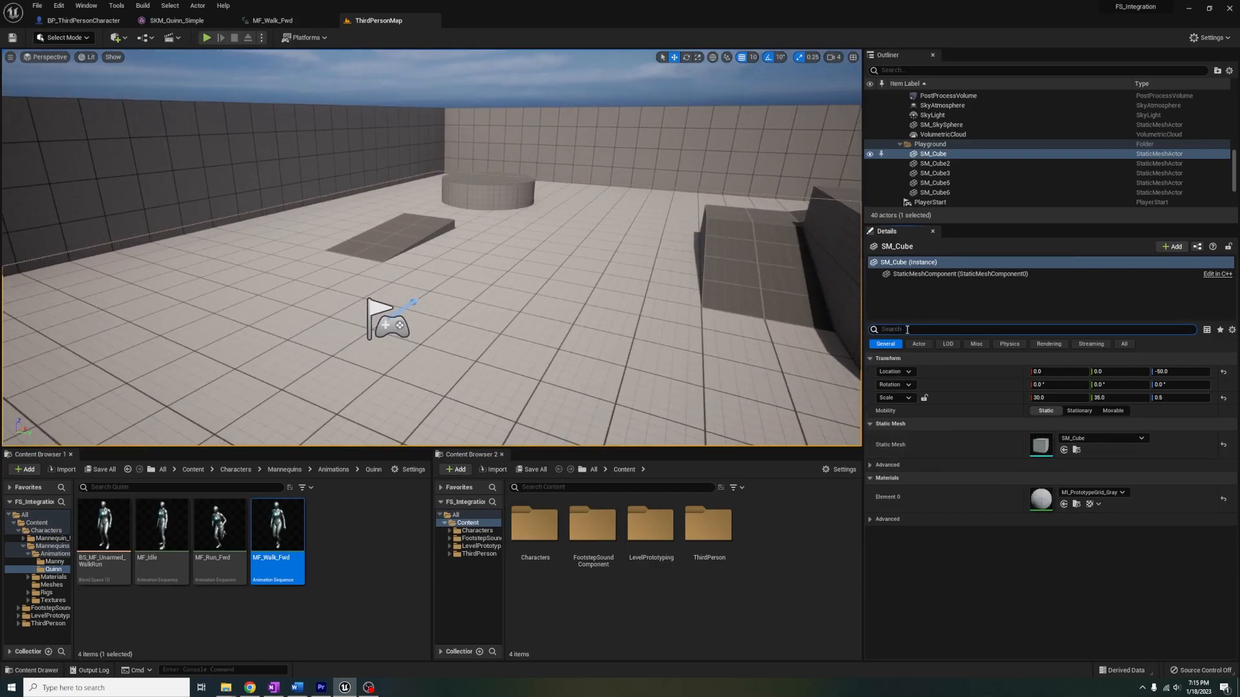
Filter SM_Cube's Details by 'phys mat' and choose PM_Grass as Phys Material Override.
text(phys mat)
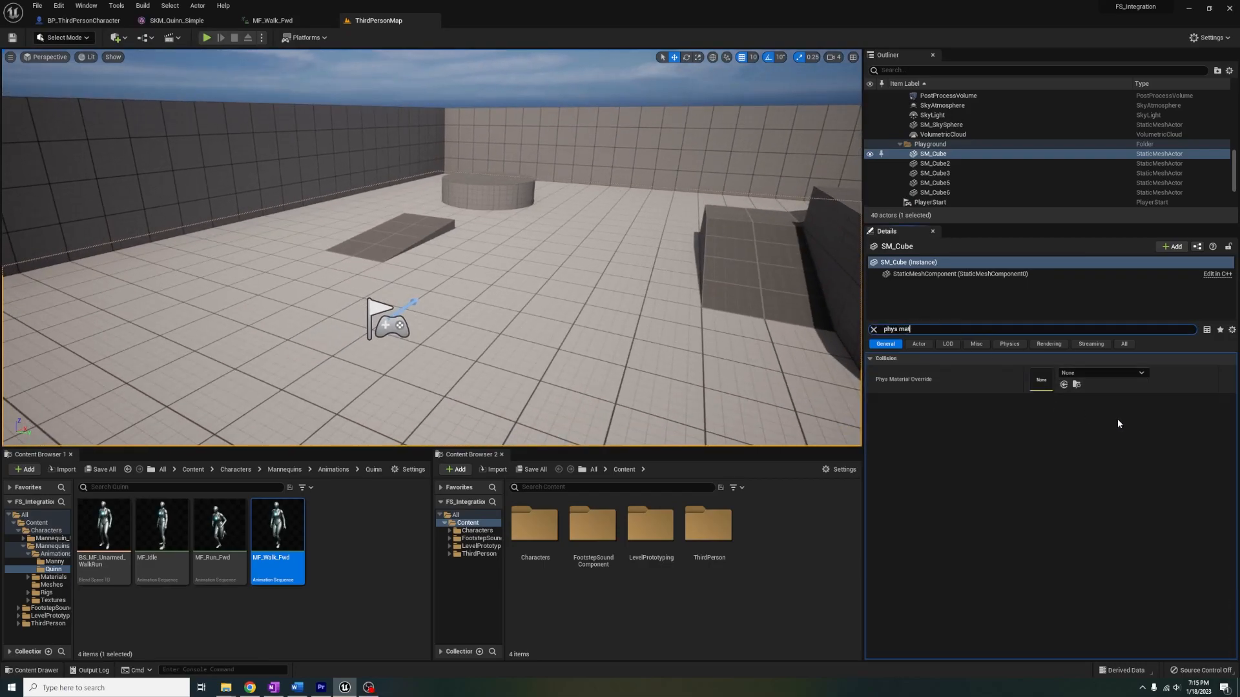
click(1102, 372)
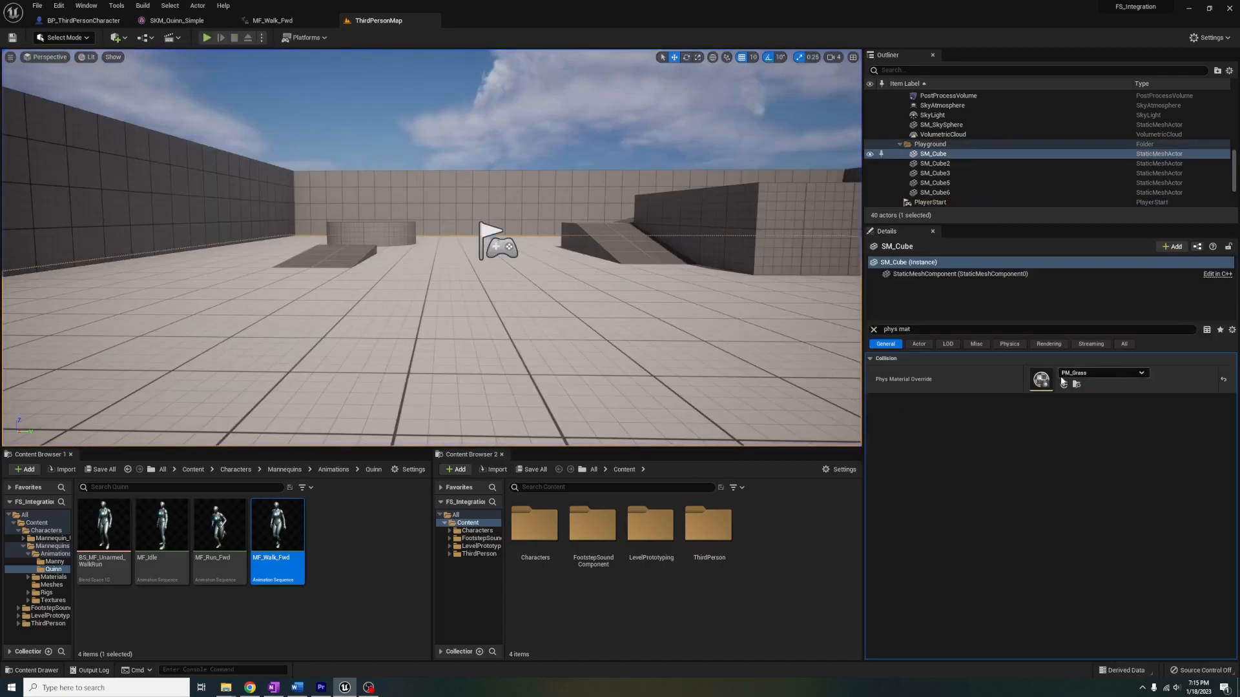
click(206, 37)
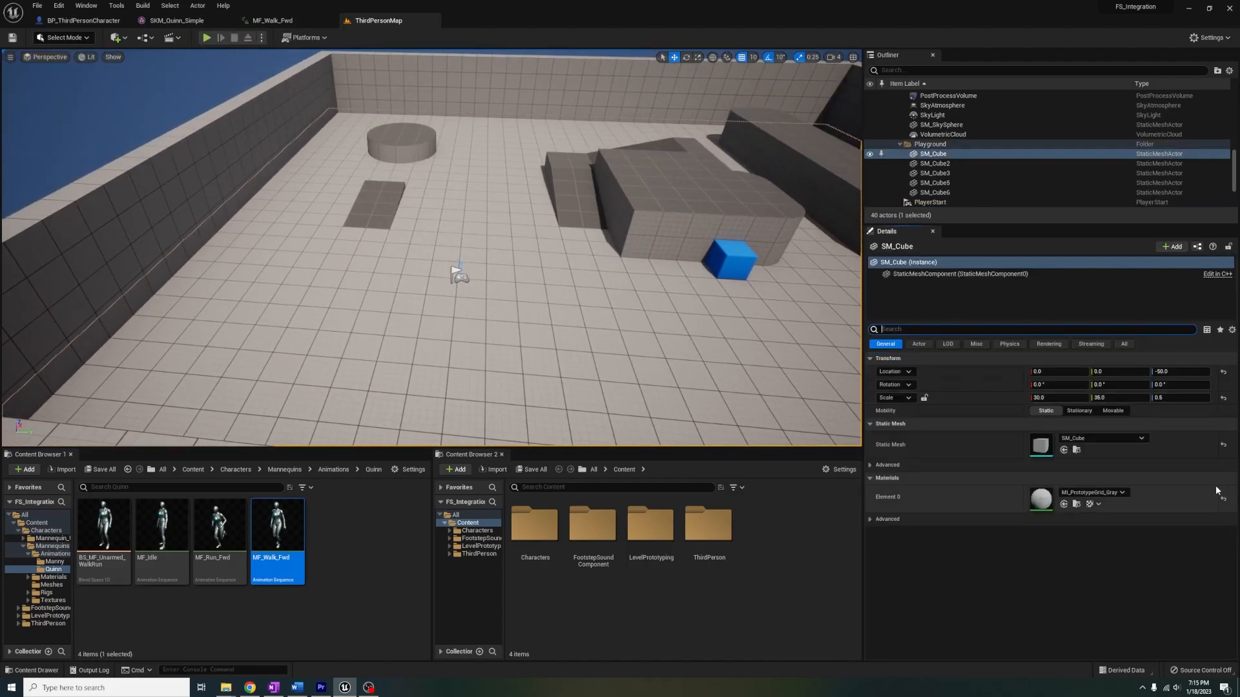
Put grass on the floor and M_Water_Ocean on SM_QuarterCylinder13's Element 0, then play.
click(1132, 492)
text(water)
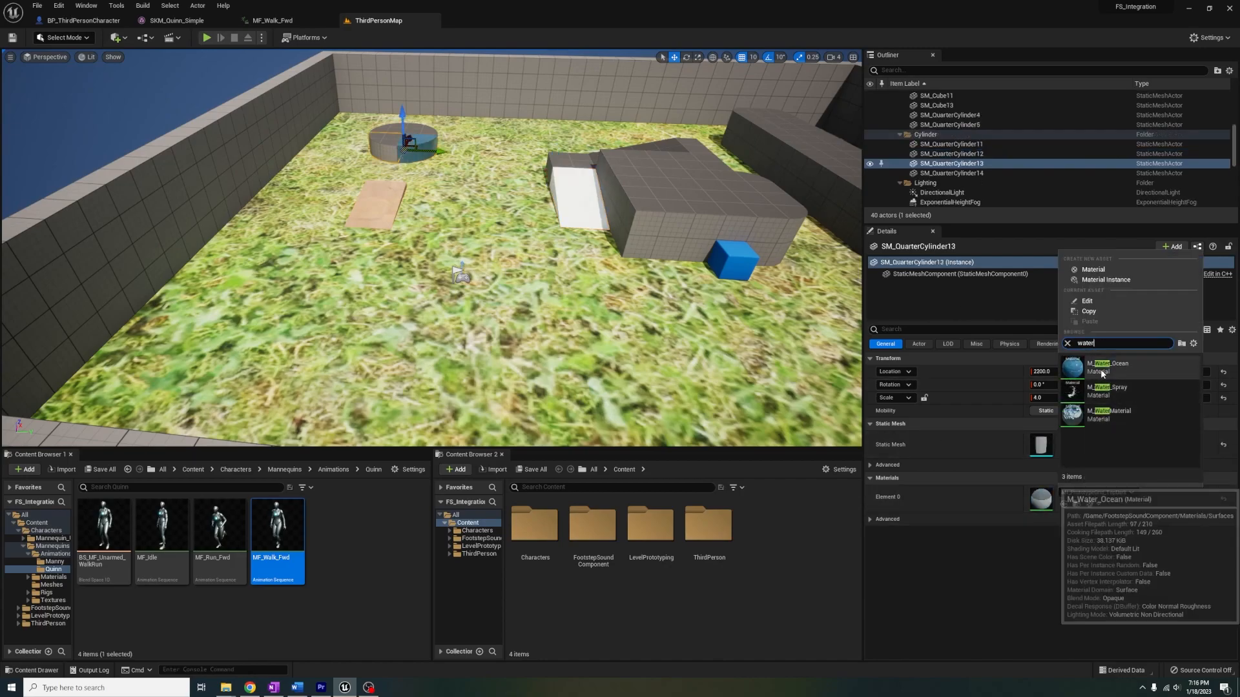
click(207, 37)
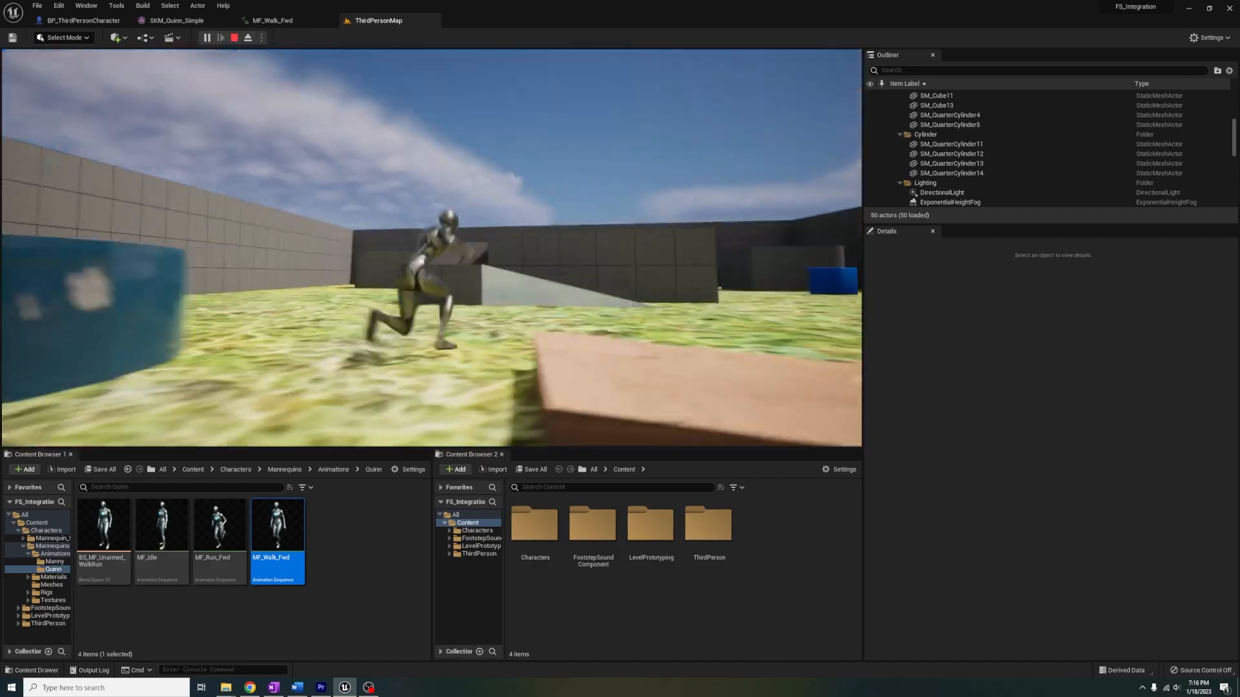
Stop play, set SM_ChamferCube's C_FS_ Object Impact Threshold to 0, and play again.
click(233, 37)
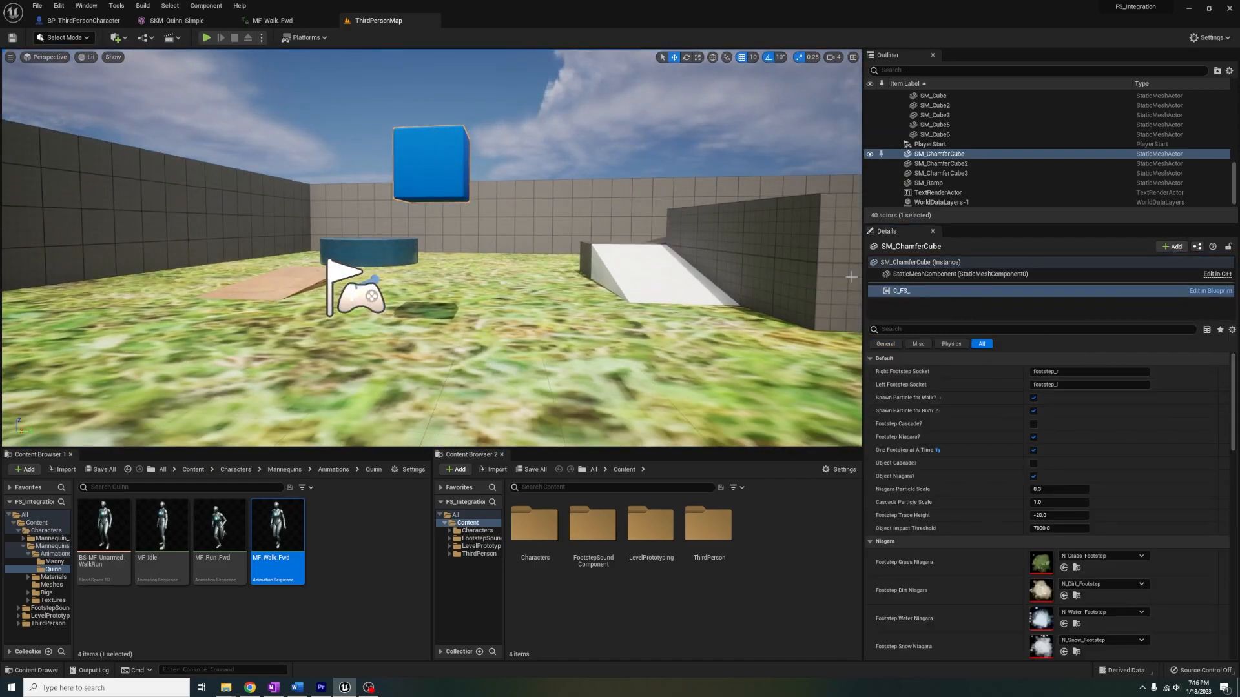
click(205, 38)
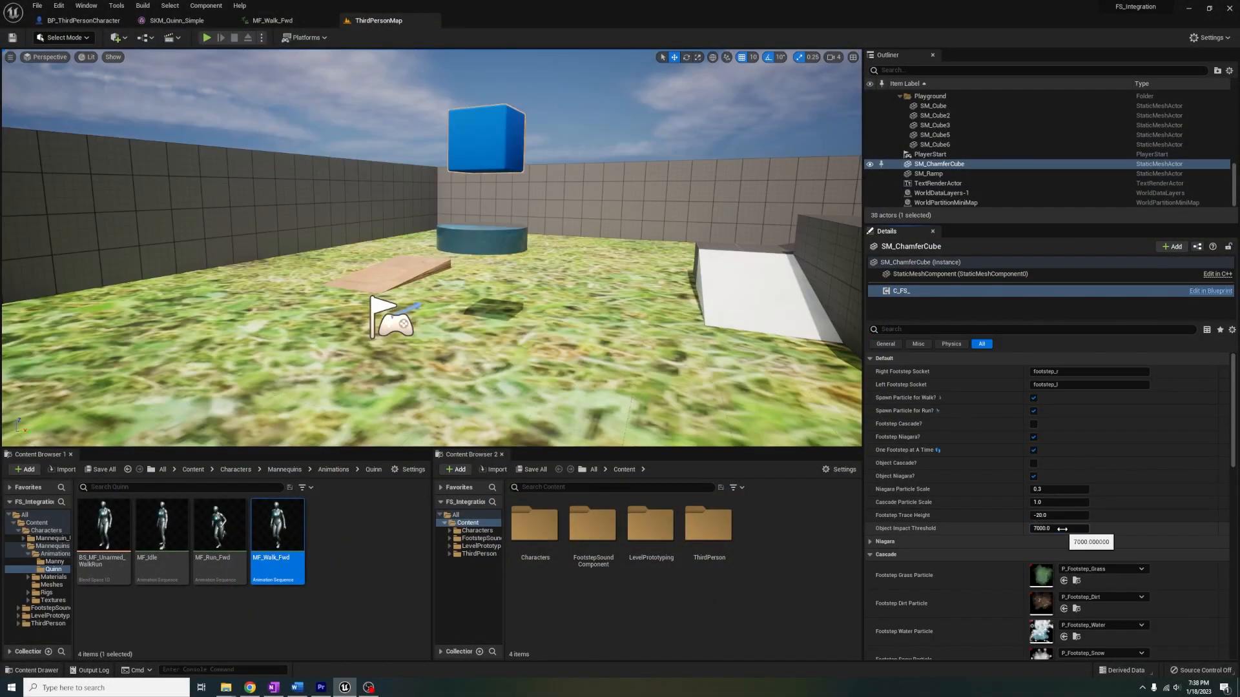
triple_click(1058, 528)
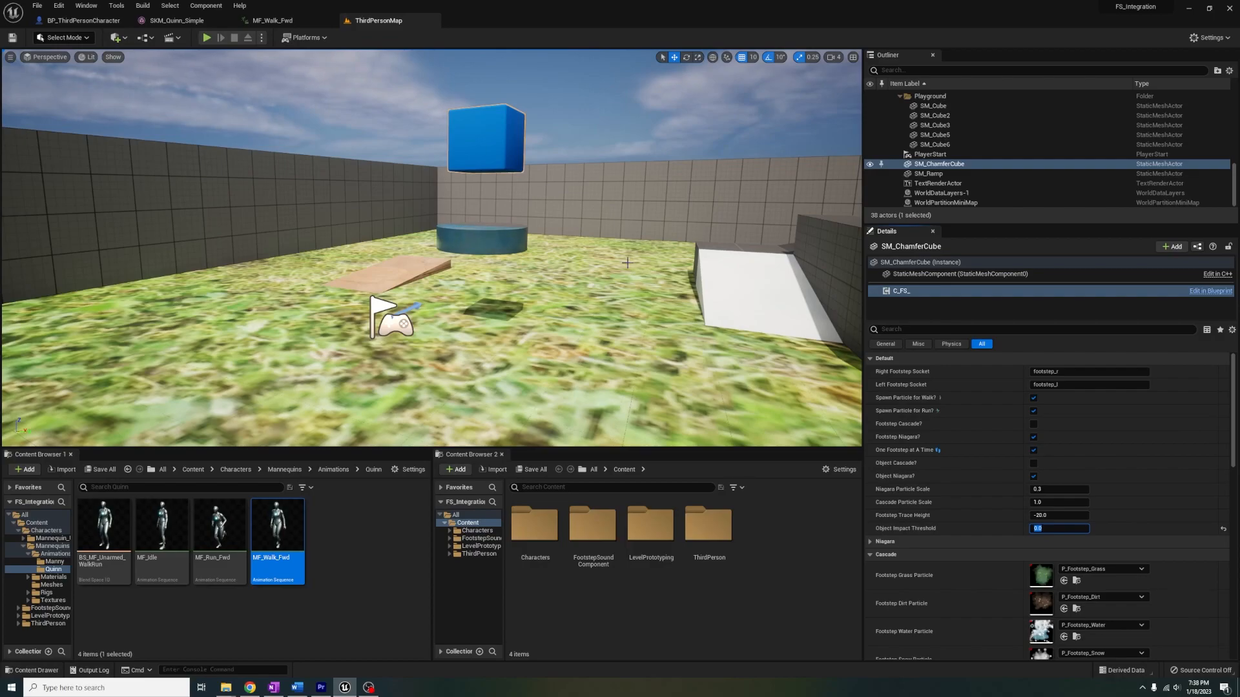
click(205, 38)
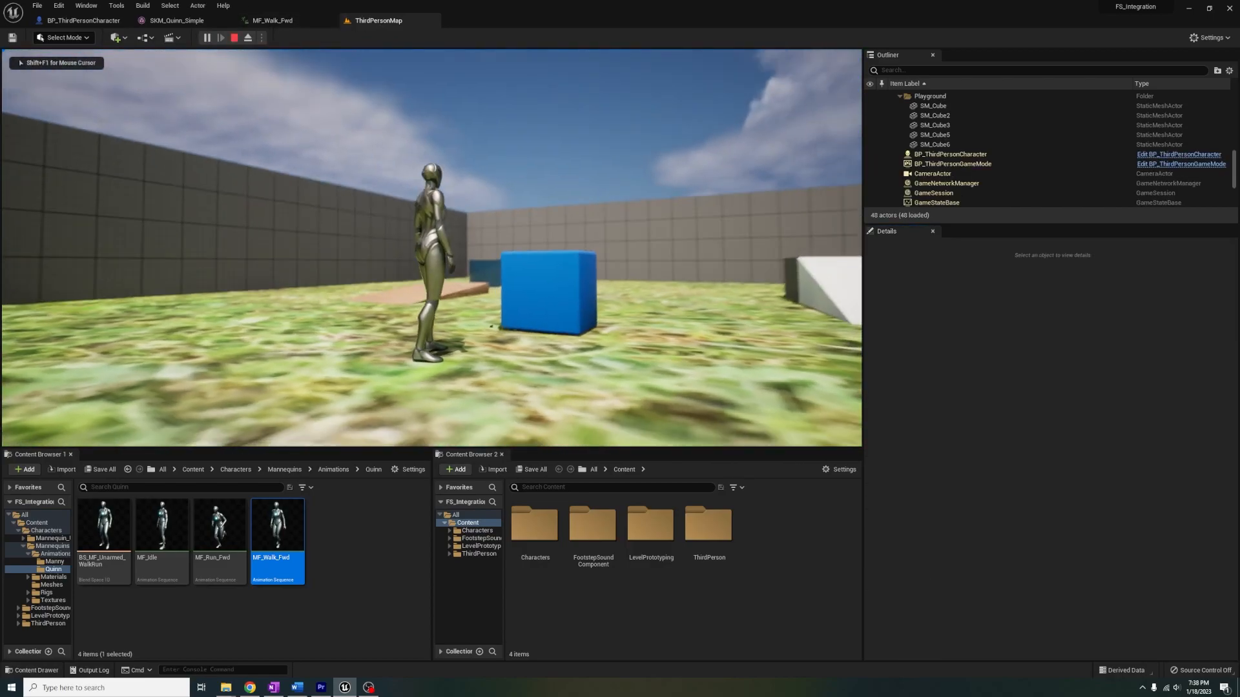